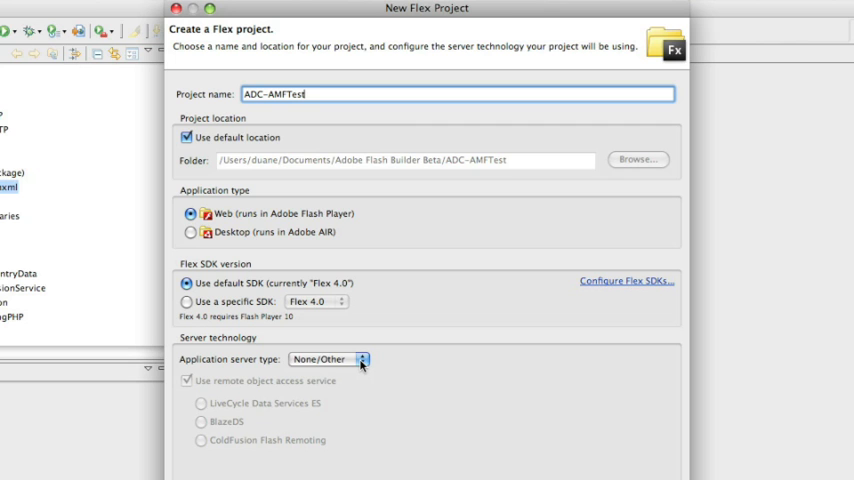
Step: Choose J2EE as the application server type with BlazeDS remote object access, then continue
click(329, 359)
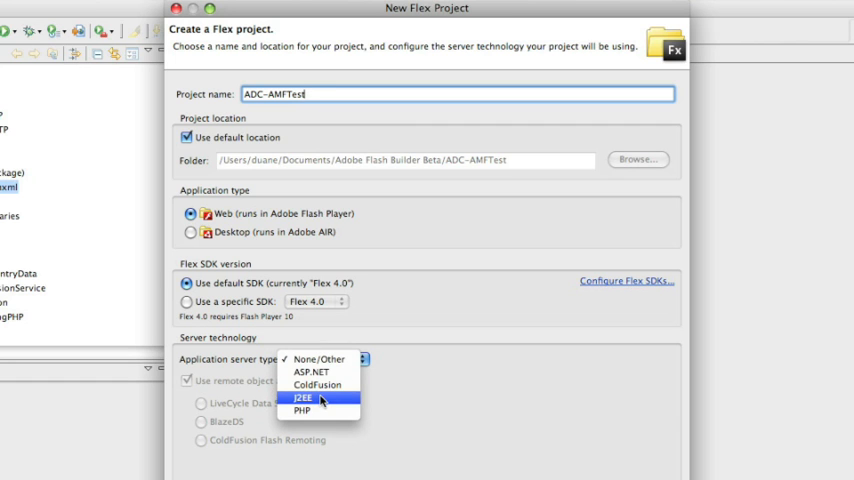
click(303, 398)
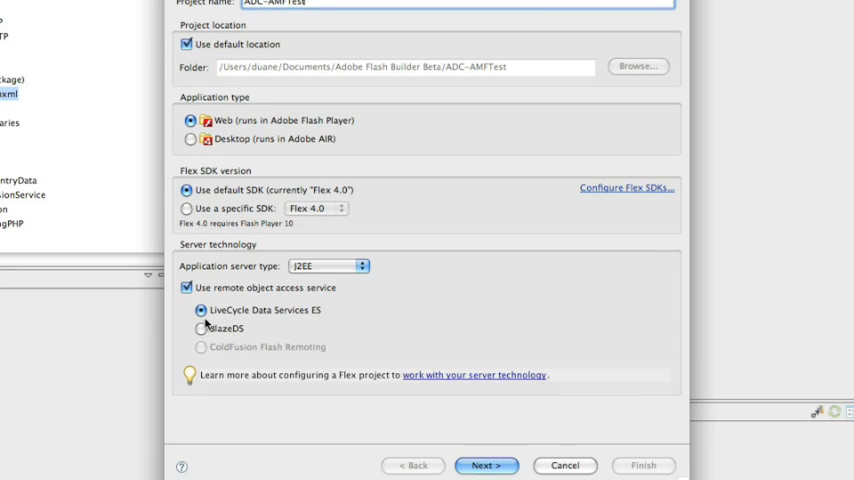
click(201, 328)
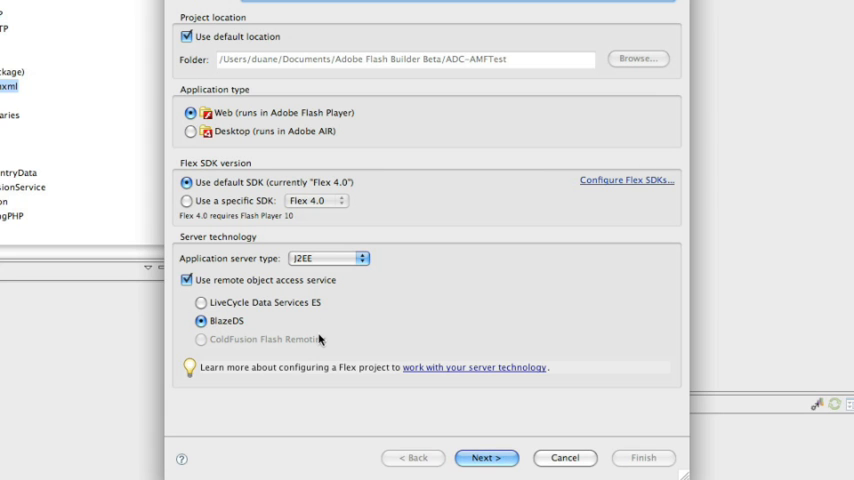
click(486, 457)
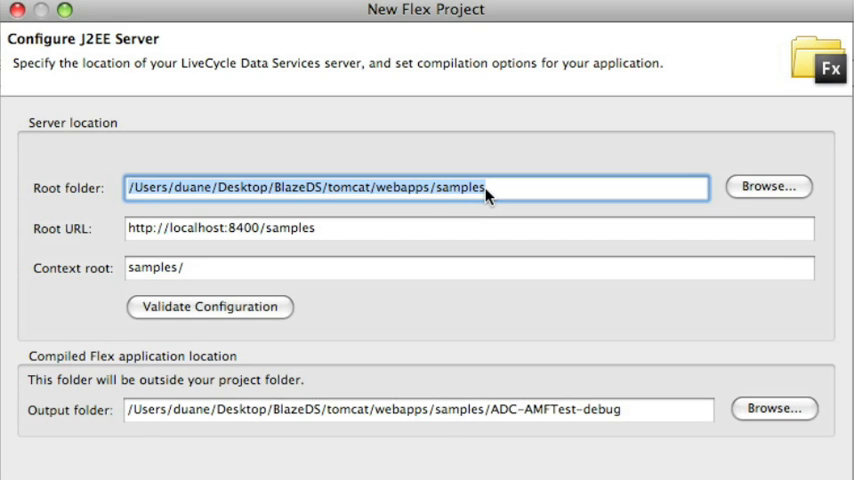
mouse_move(255, 235)
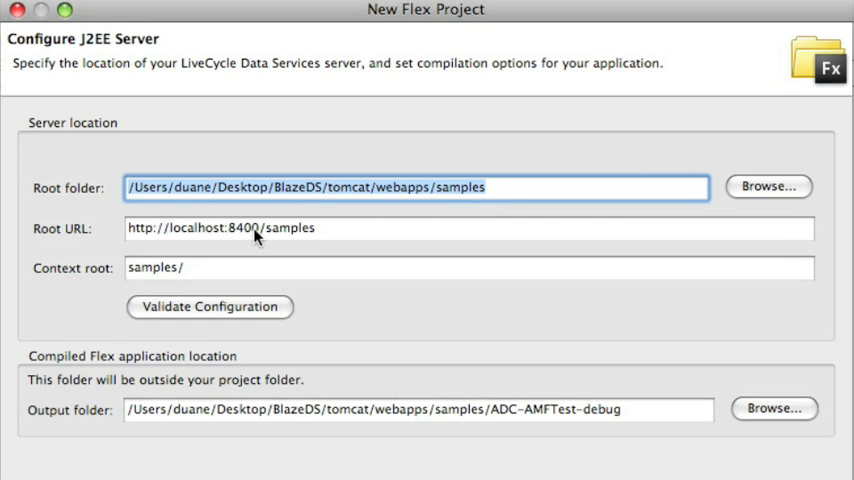
mouse_move(206, 290)
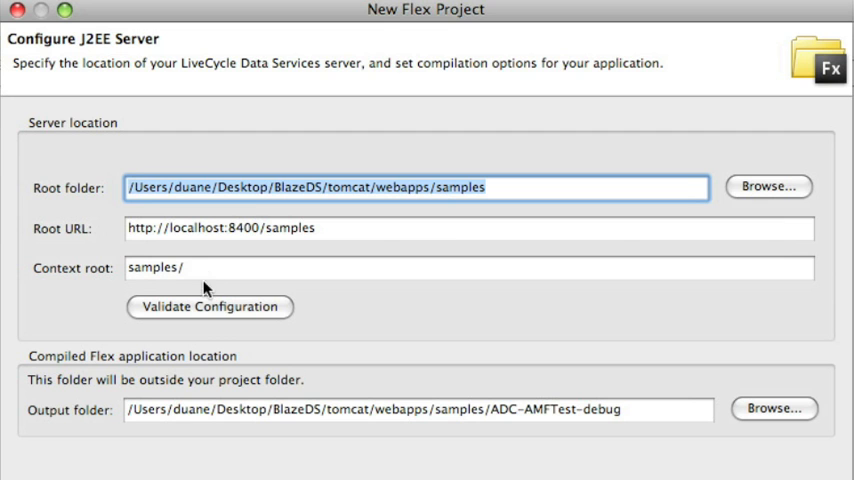
click(210, 306)
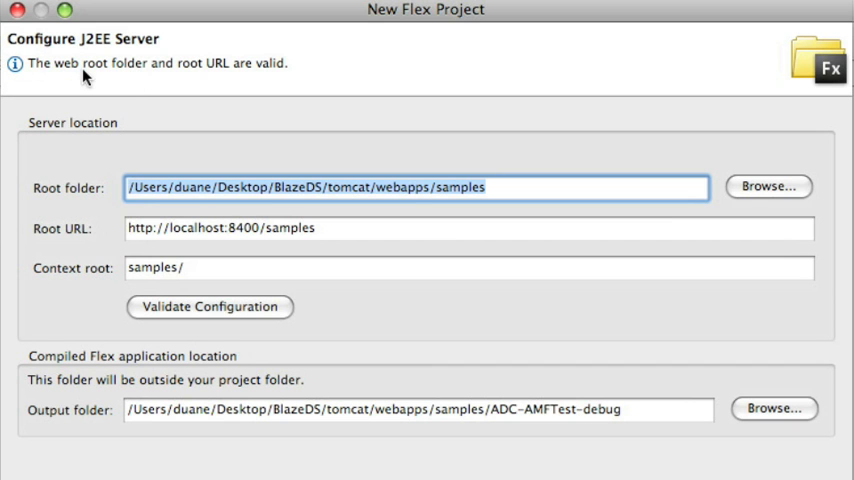
mouse_move(225, 78)
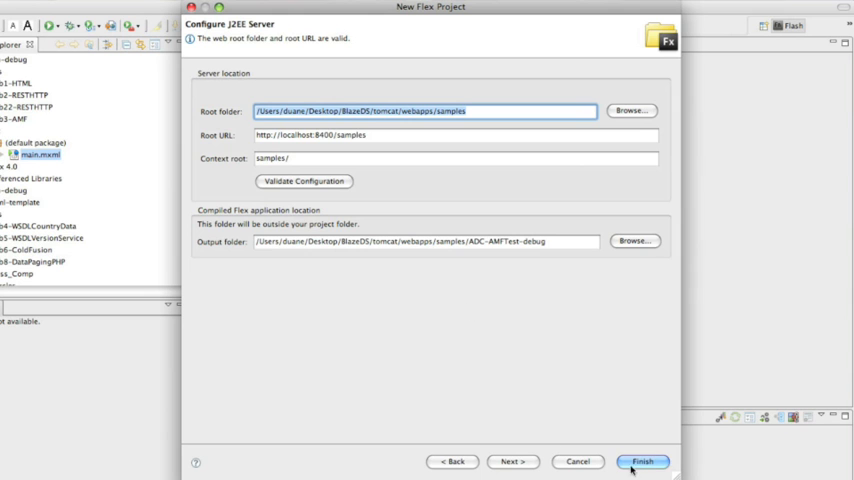
Step: Finish the project wizard so the empty main.mxml opens in Source view
click(641, 461)
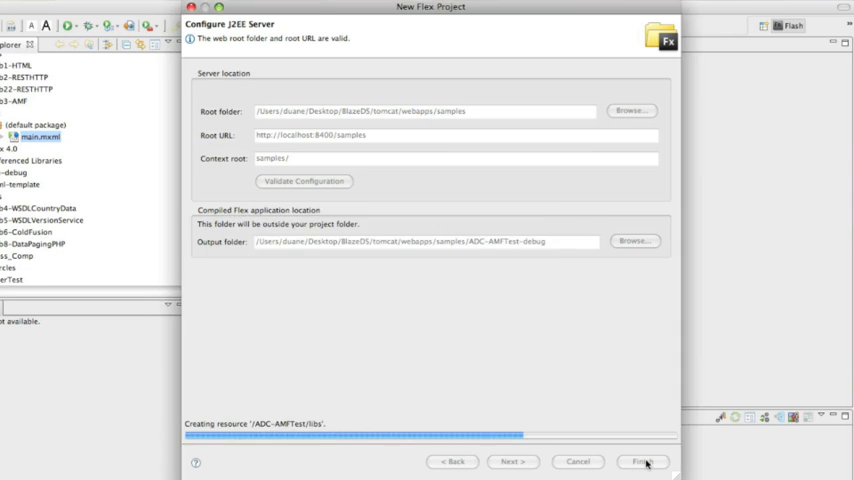
click(640, 461)
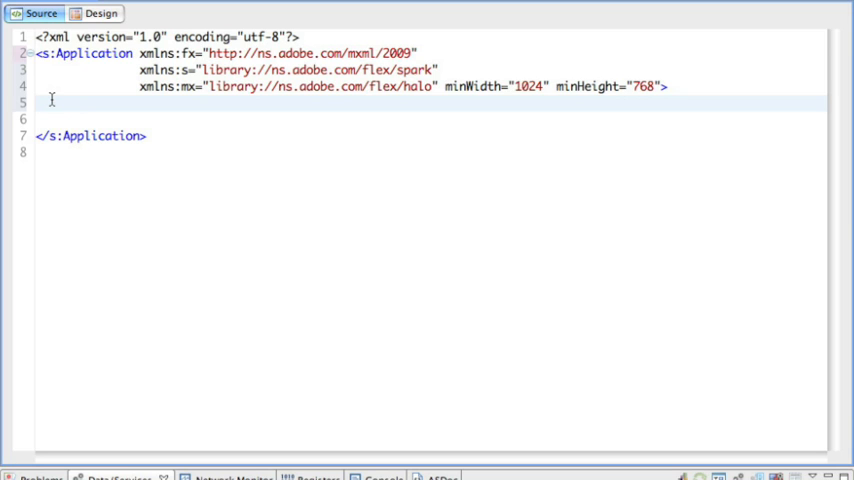
Step: Write an <s:layout> block holding <s:BasicLayout /> in main.mxml
text(<l)
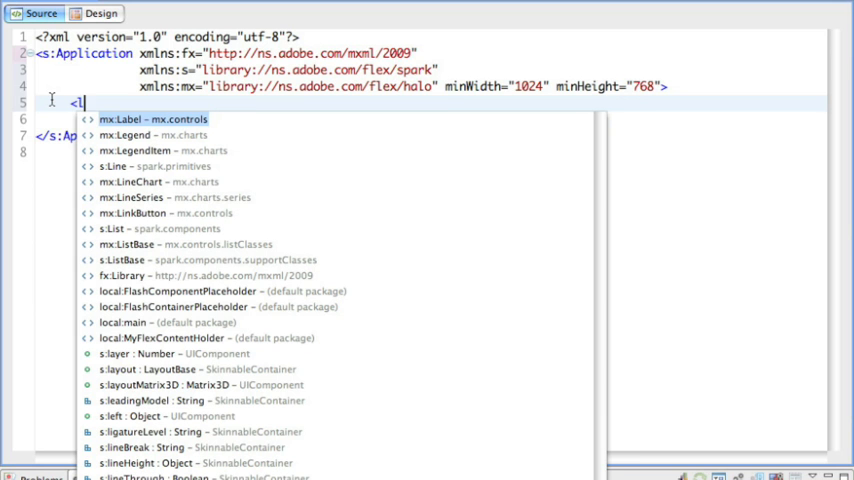
text(o)
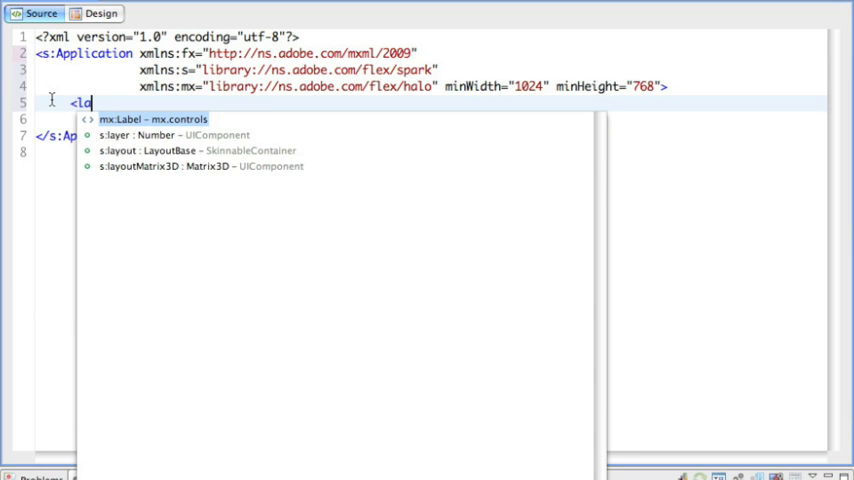
text(s:layout)
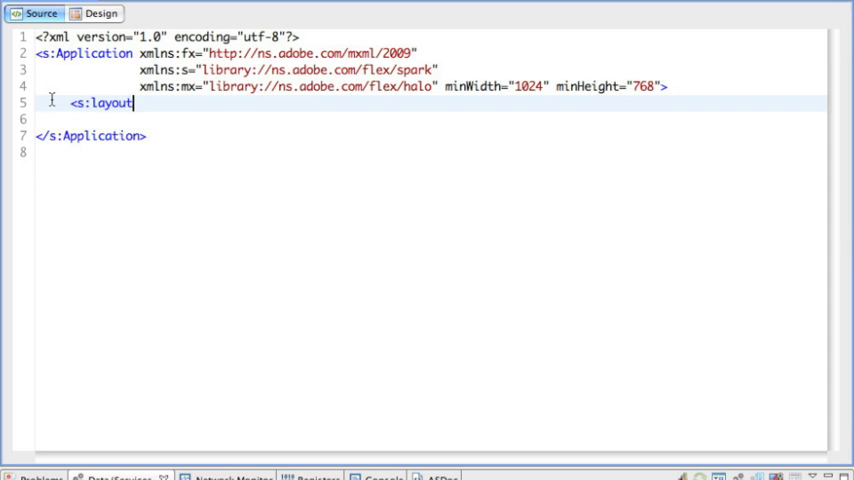
text(>)
click(431, 119)
text(<ver)
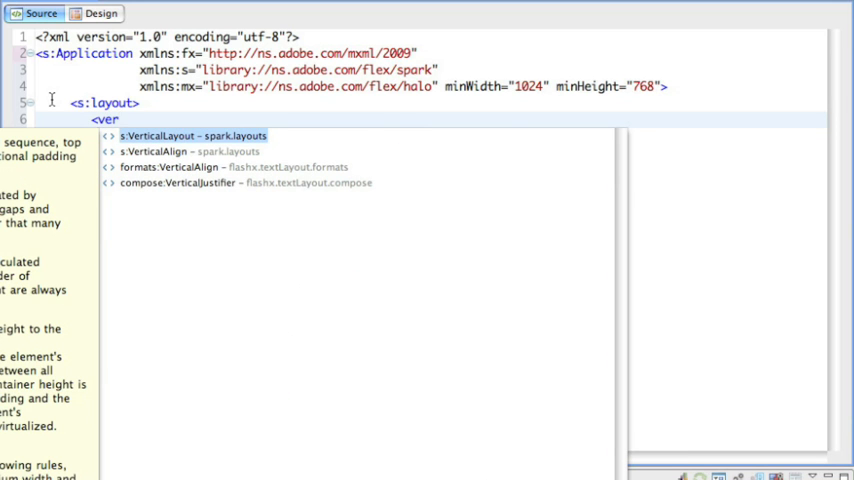
text(ho)
text(<)
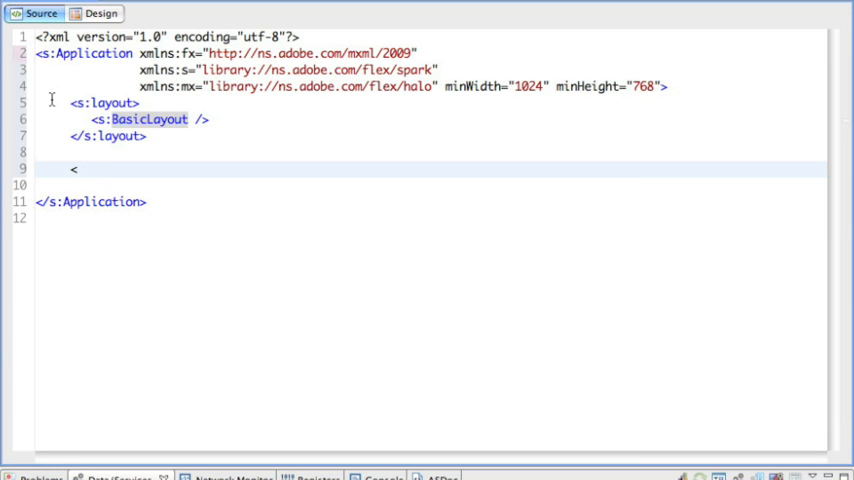
Step: Add <fx:Declarations> containing <mx:RemoteObject id="srv" destination="products" />
text(remo)
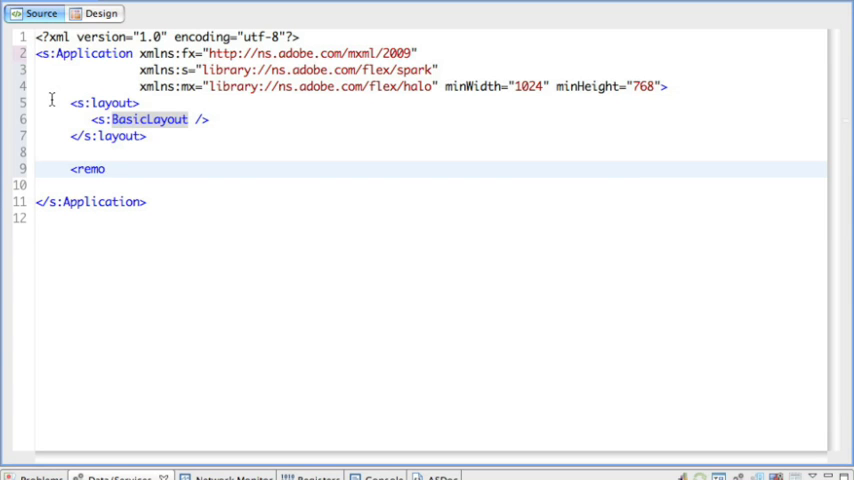
key(BackSpace)
text(fx:Declarations)
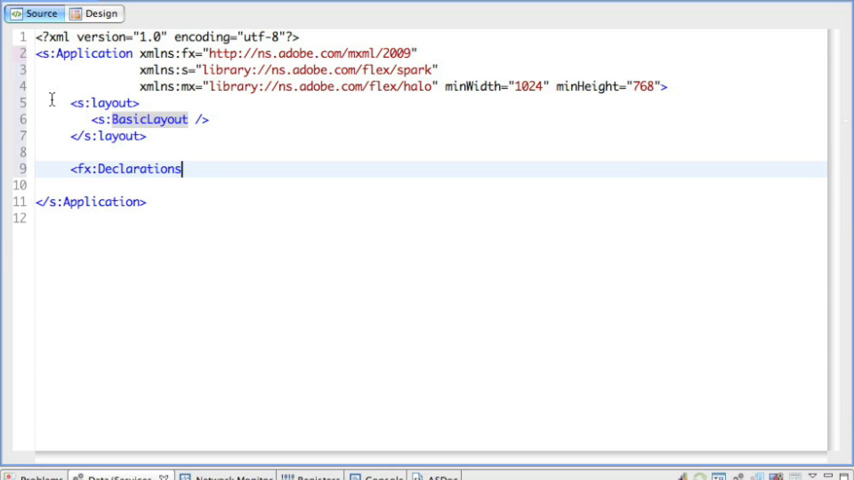
text(>)
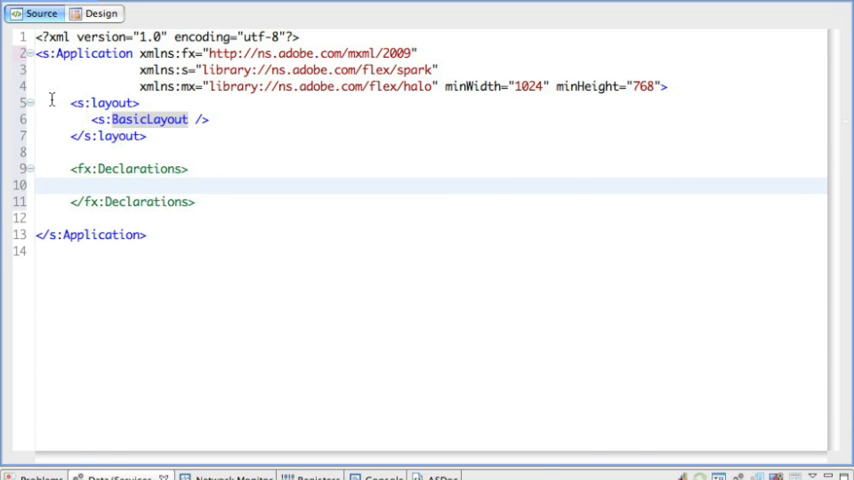
text(<)
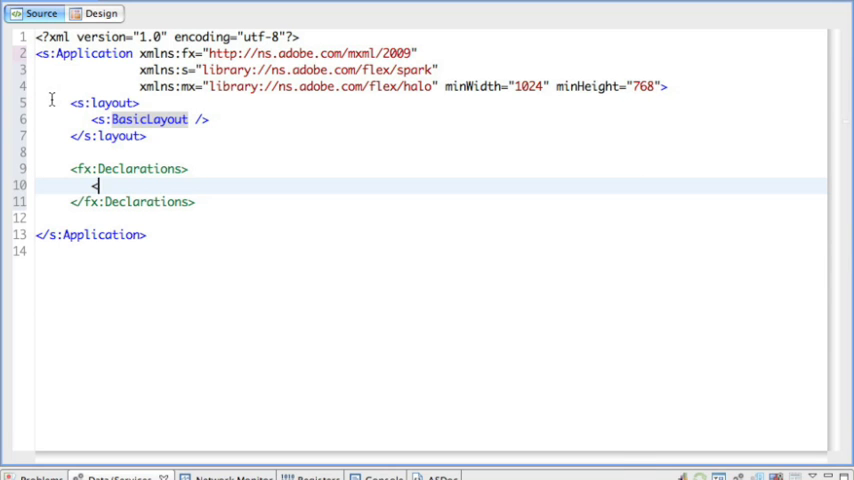
text(mx:RemoteObject)
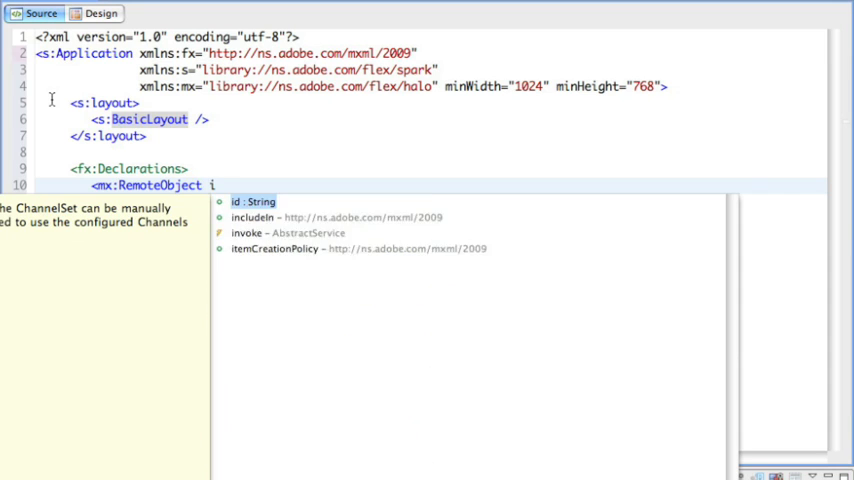
text(id="srv" destination="pro)
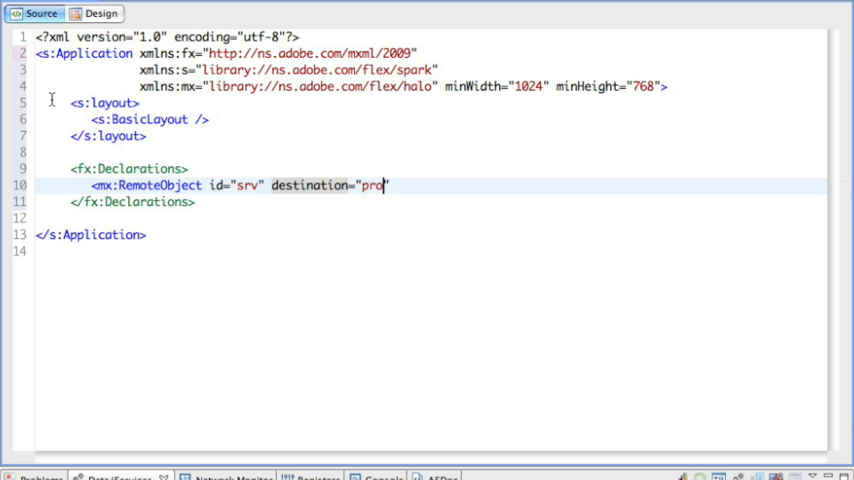
text(ducts")
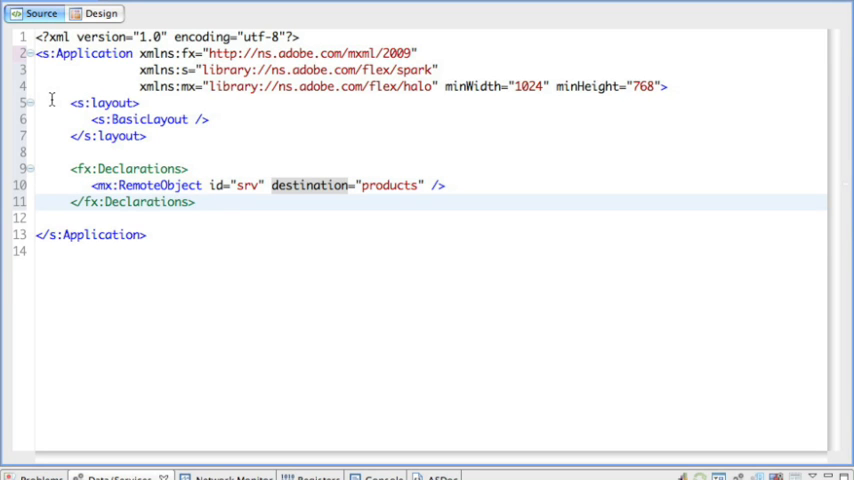
Step: Start an mx:DataGrid tag with dataProvider="{srv.getProducts.lastResult}"
text(<data)
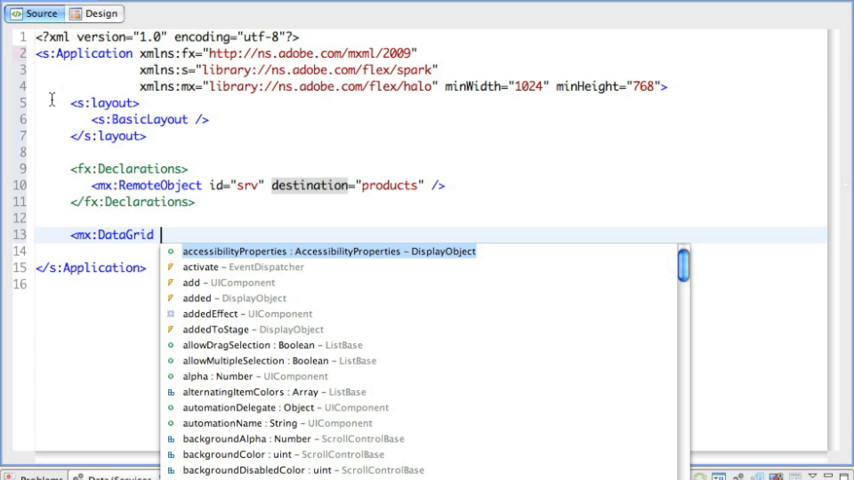
text(dataProvider="")
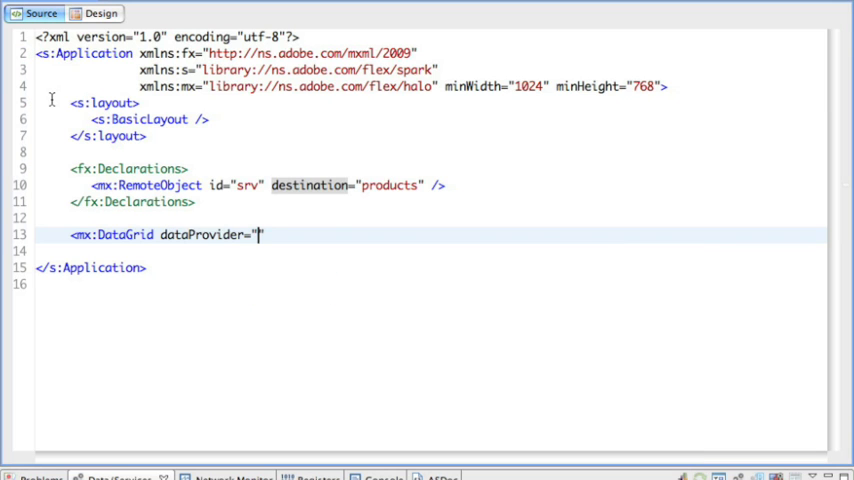
text({})
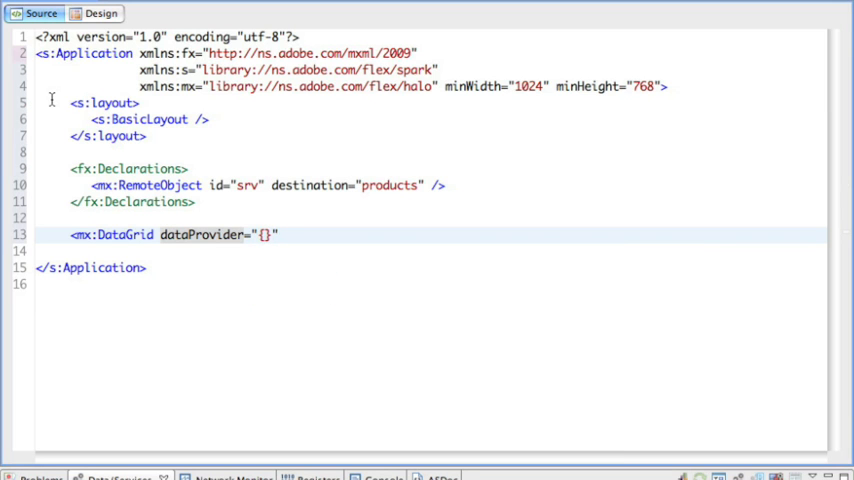
text(srv.getProducts)
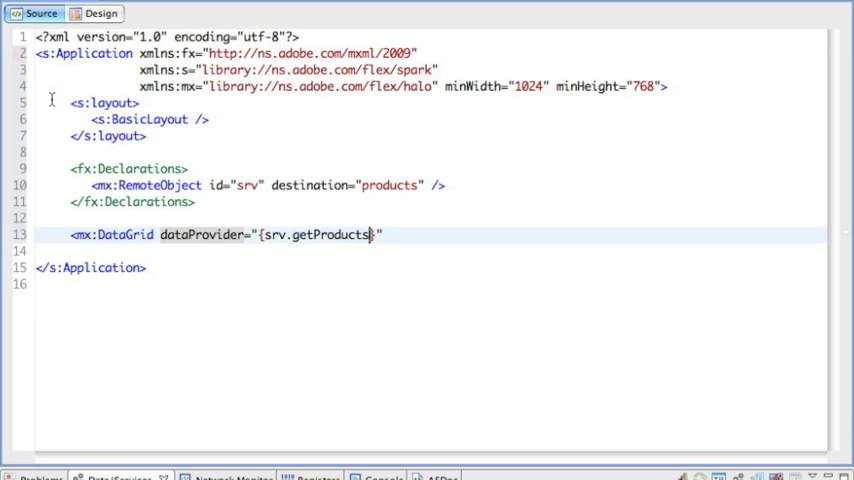
text(.last)
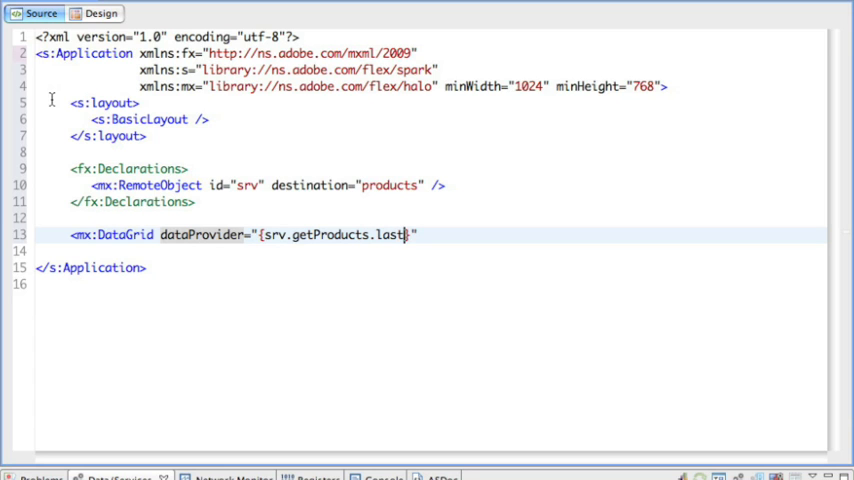
text(Result})
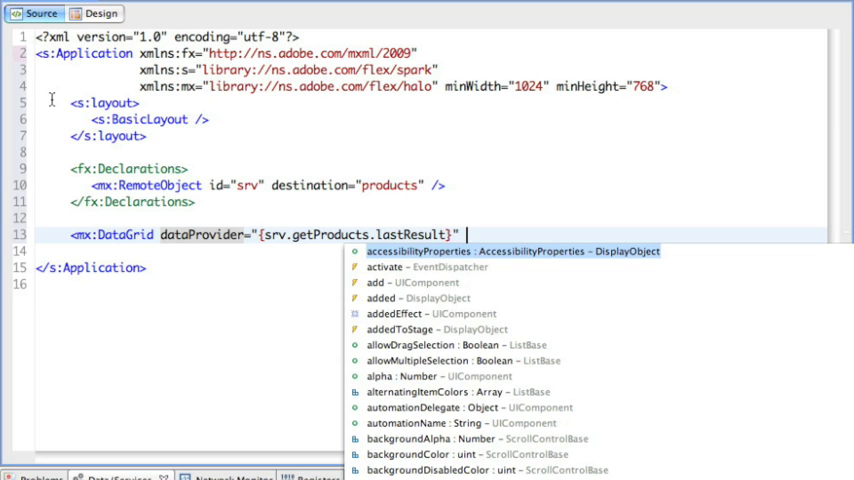
Step: Give the DataGrid width 800, height 400, x 10, y 10, and begin an <s:Button> tag
text(width="800" height=")
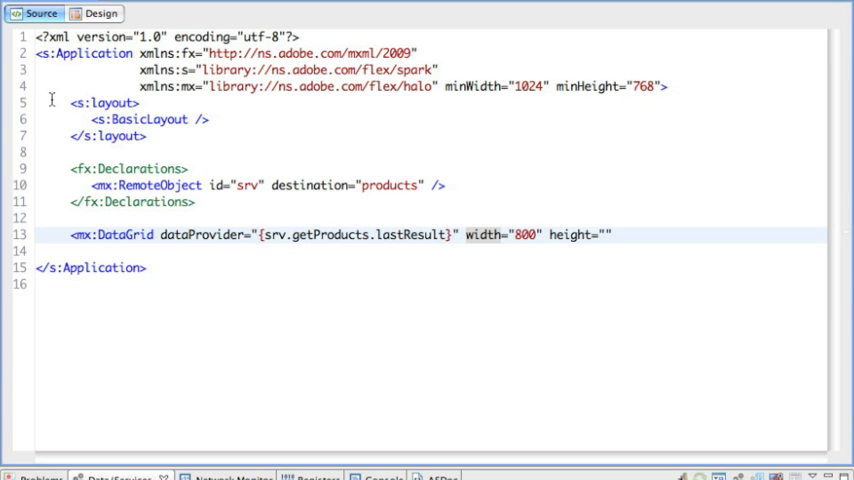
text(400)
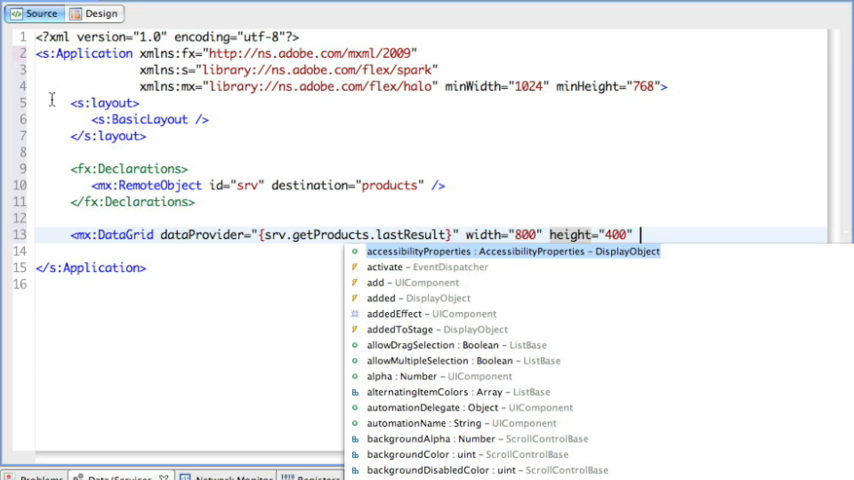
text(x=")
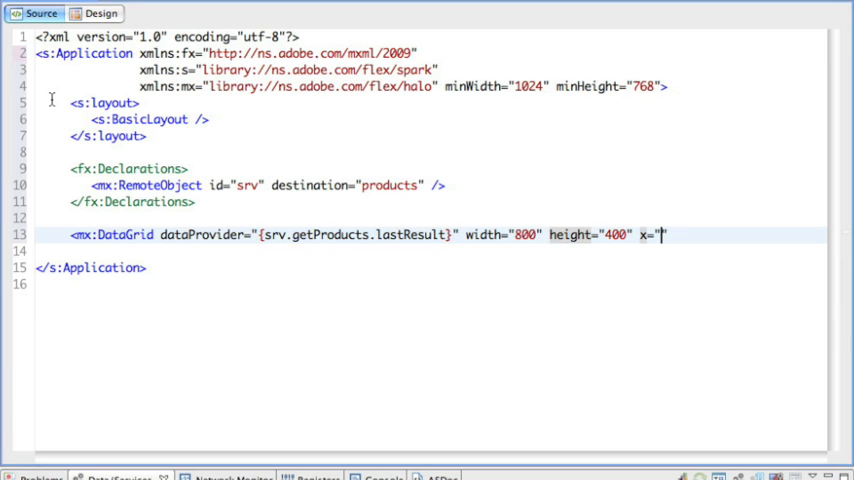
text(10)
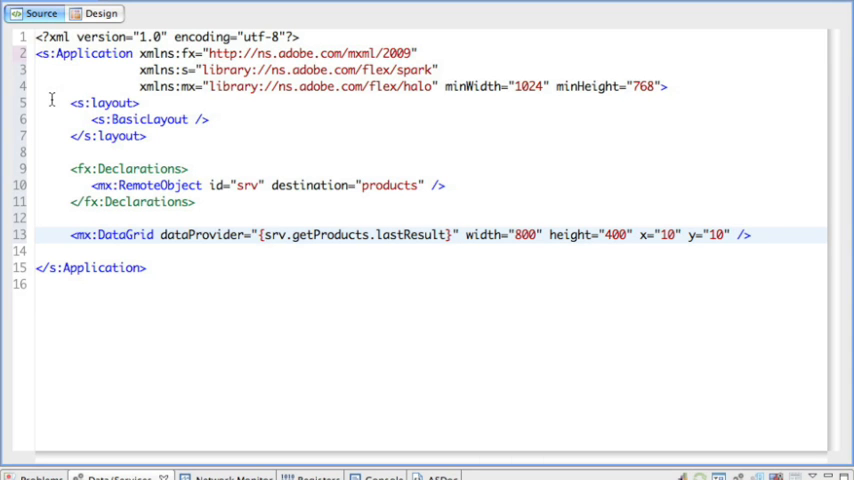
text(<b)
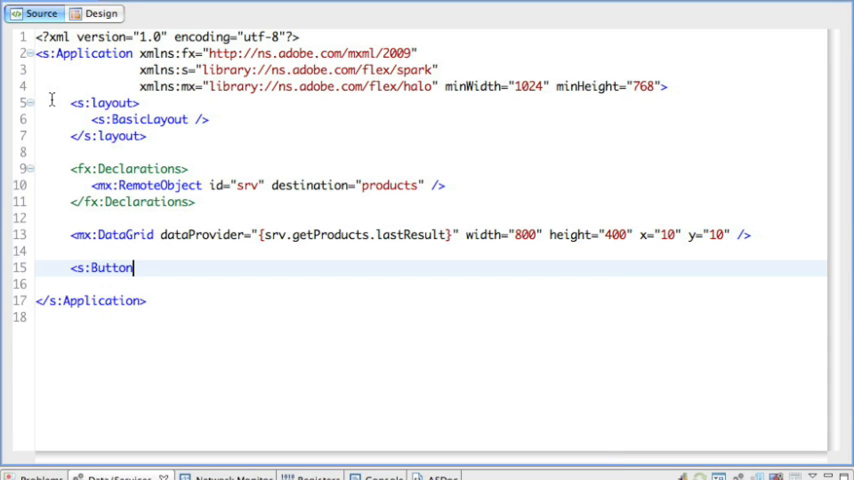
Step: Give the Button label="get data" and click="srv.getproducts()"
text(" ")
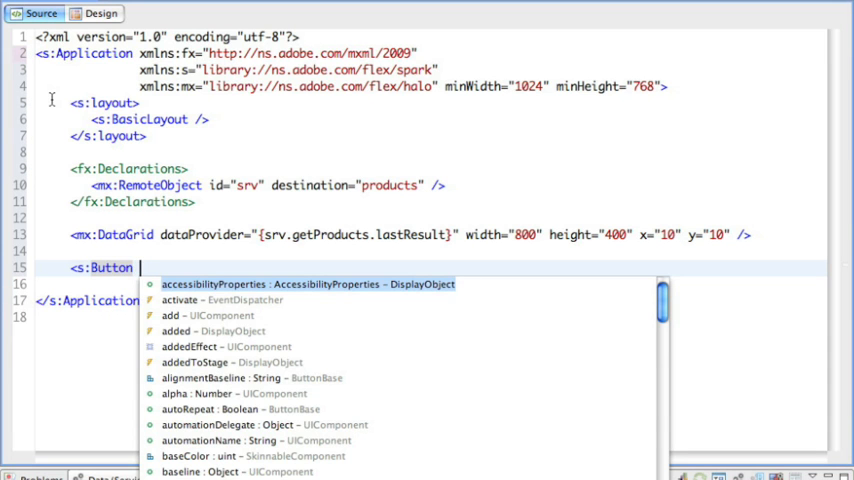
text(label="")
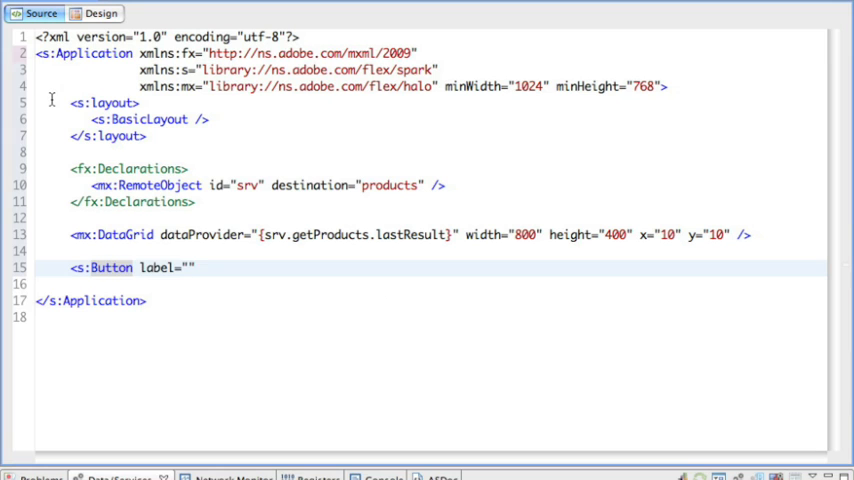
text(get data)
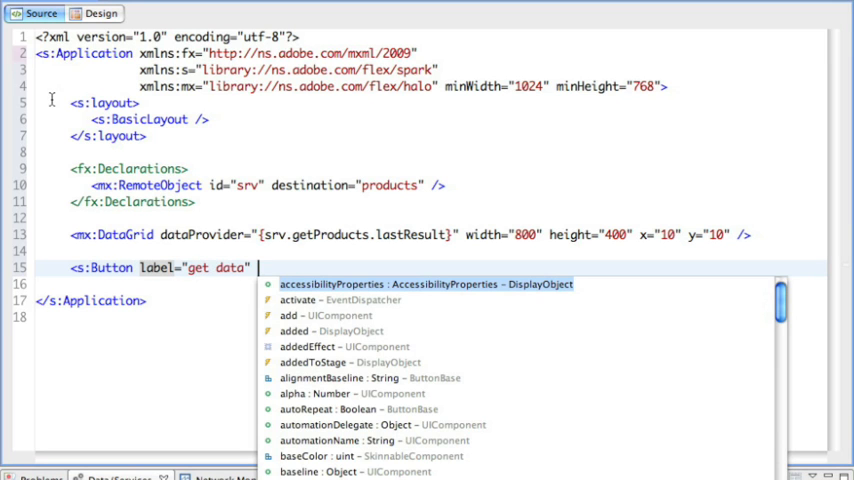
text(c)
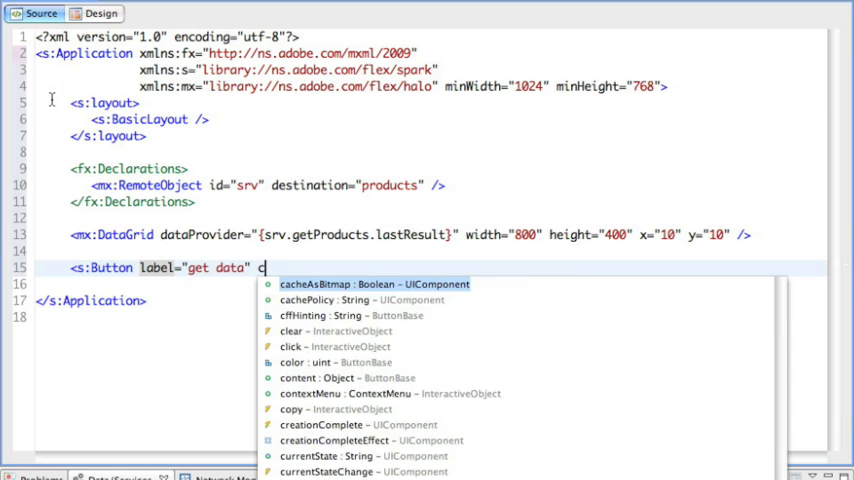
text(lick="")
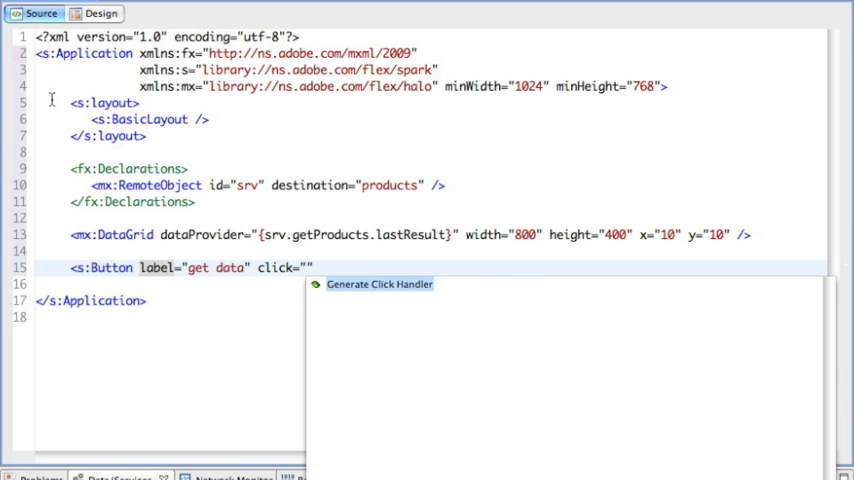
text(srv.)
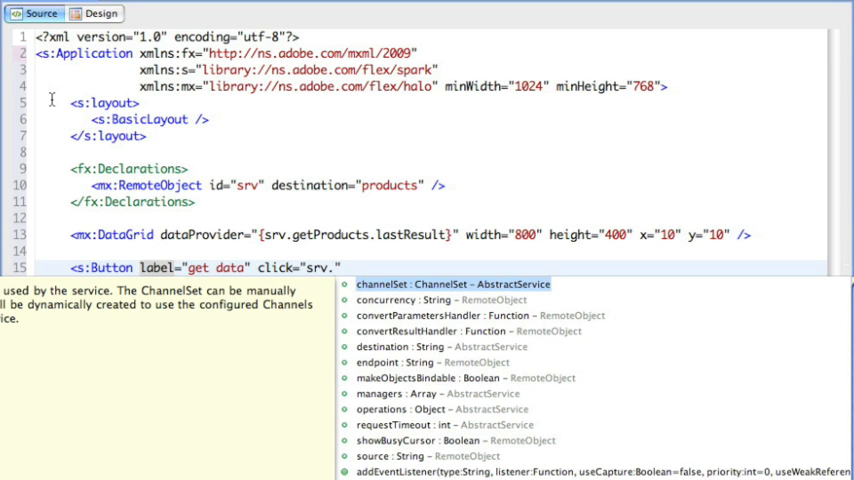
text(getpr)
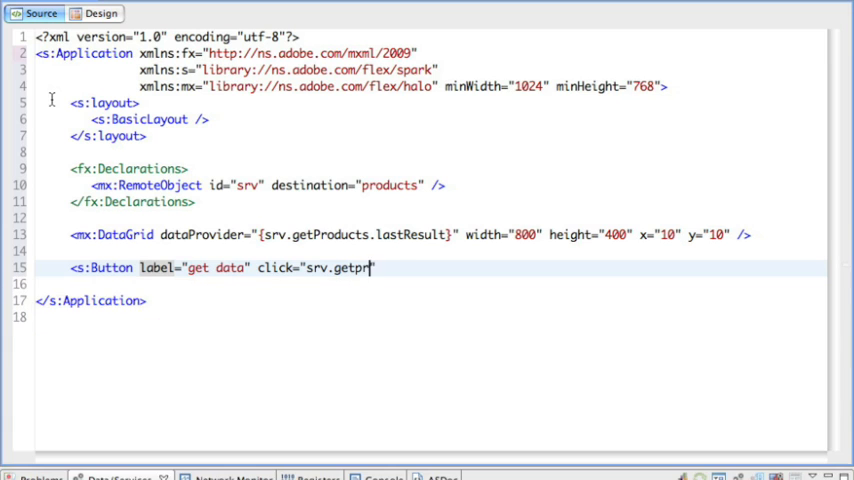
text(oducts()
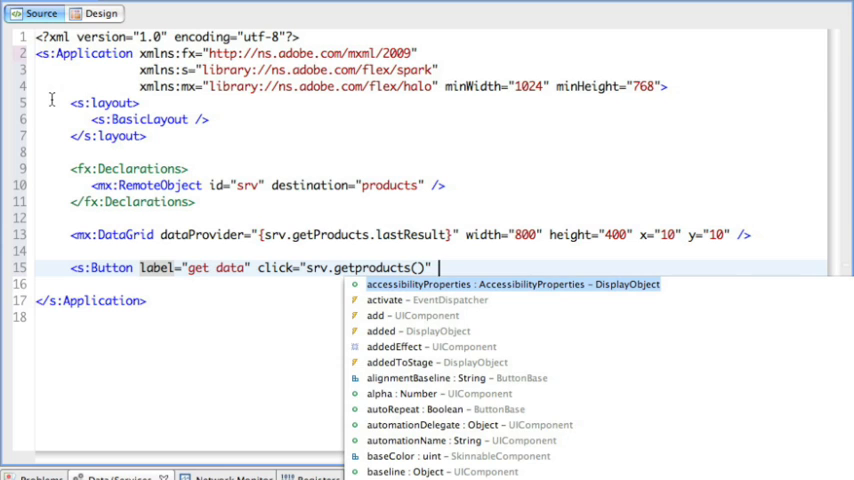
Step: Position the get data Button at x="500" with a y value of 46
text(x)
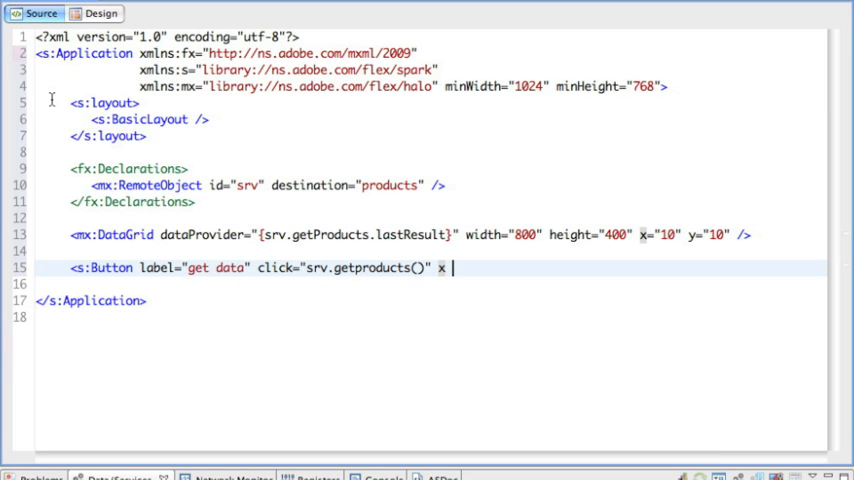
text(500)
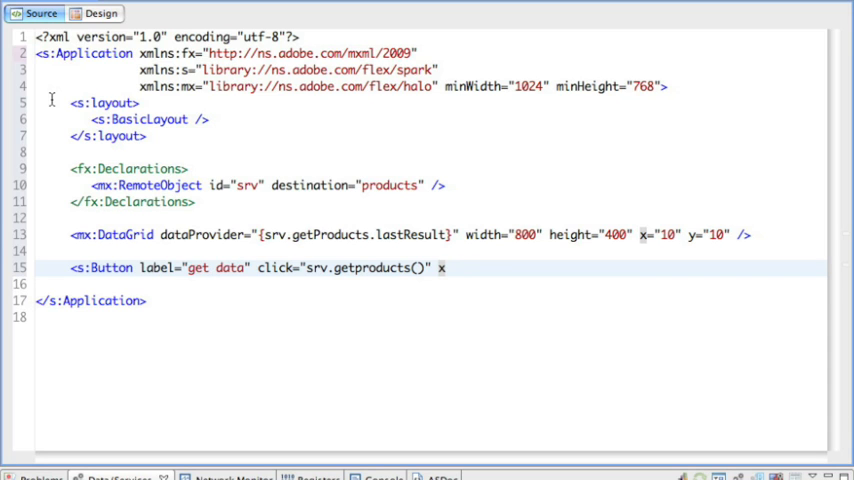
text(="500")
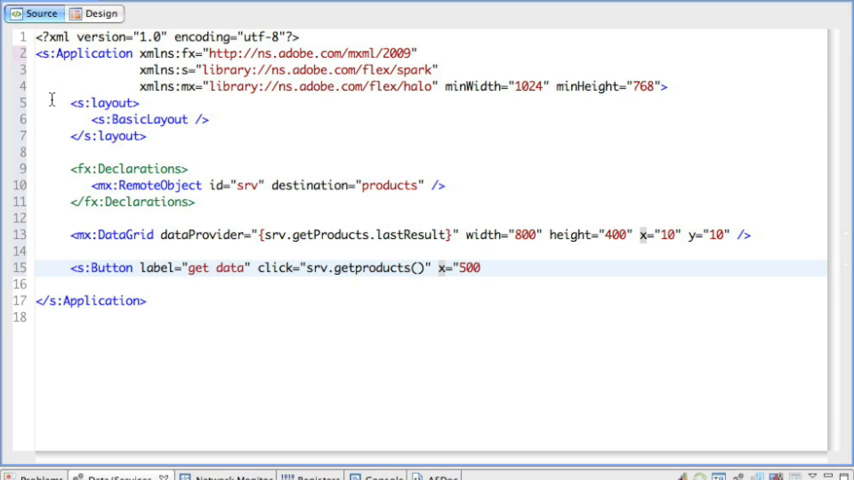
text(y="")
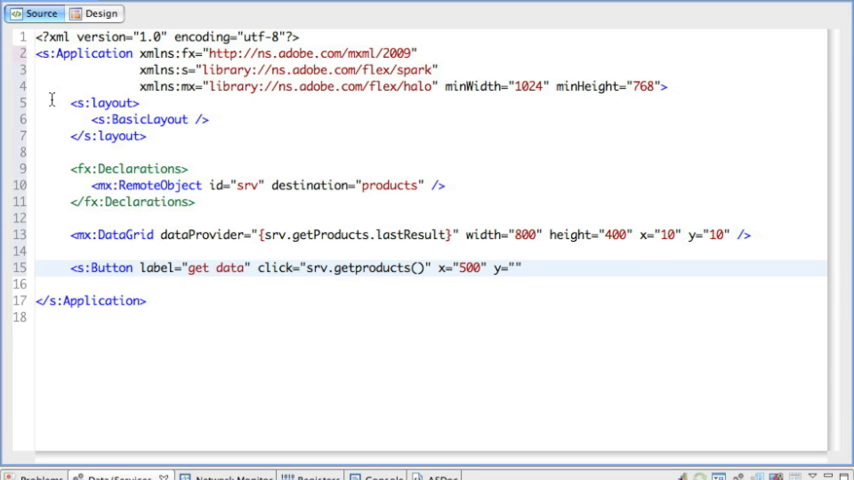
text(46)
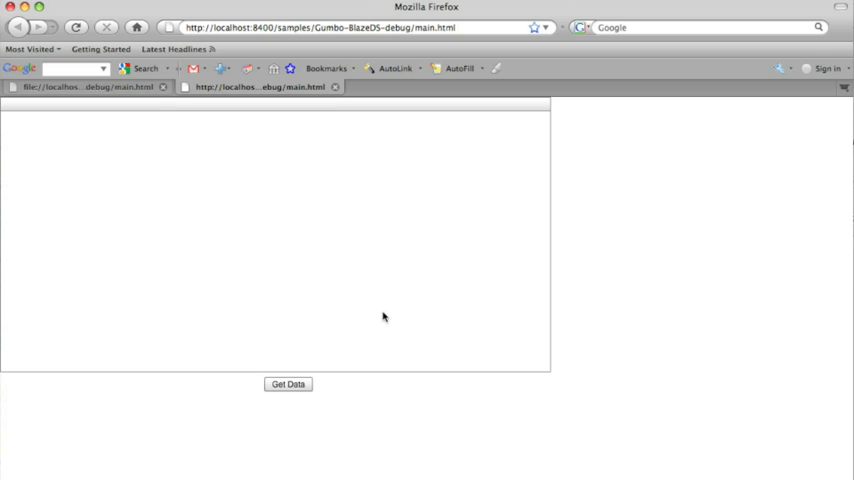
mouse_move(306, 377)
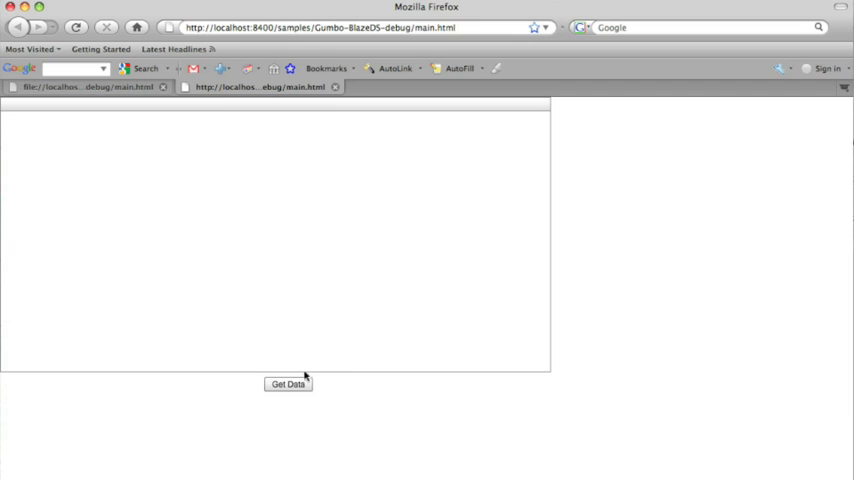
Step: Load products with the Get Data button and scroll the grid through the records
click(288, 384)
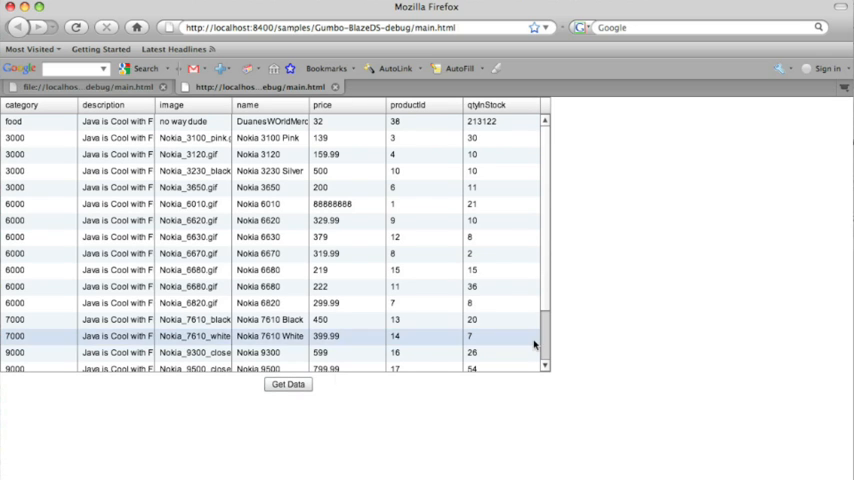
scroll(down, 3)
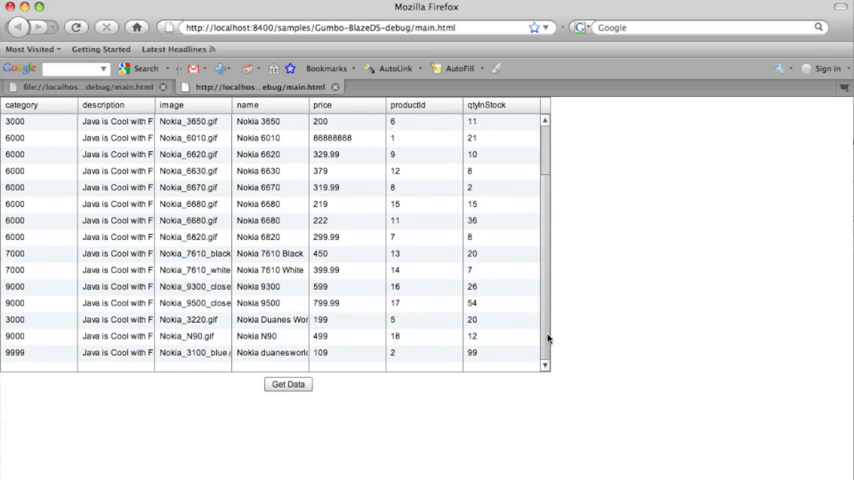